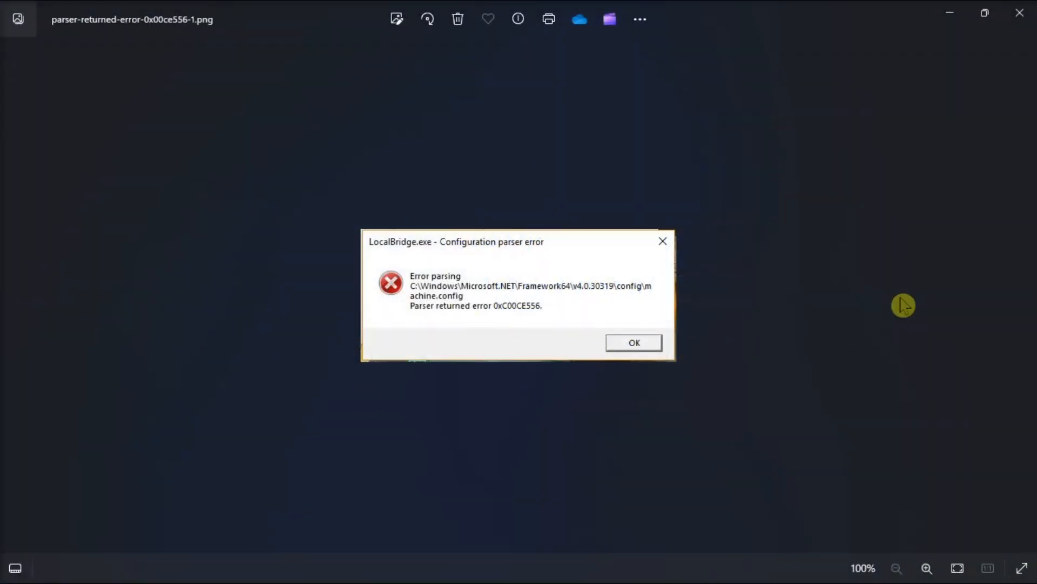
Step: Open the Start menu from the taskbar
click(434, 564)
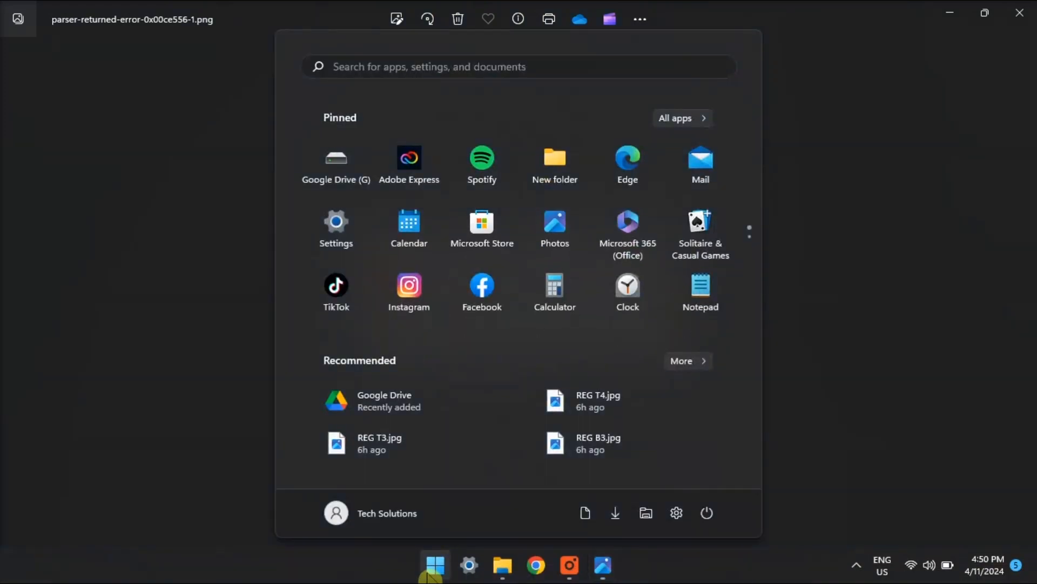
Step: Search for 'command prompt' and run it as administrator
text(command prompt)
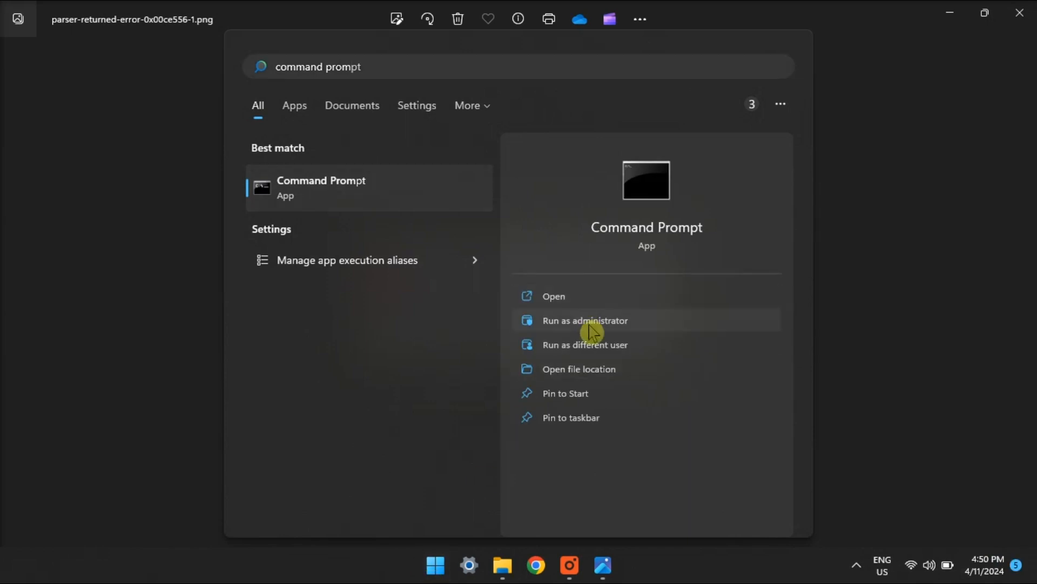
click(585, 321)
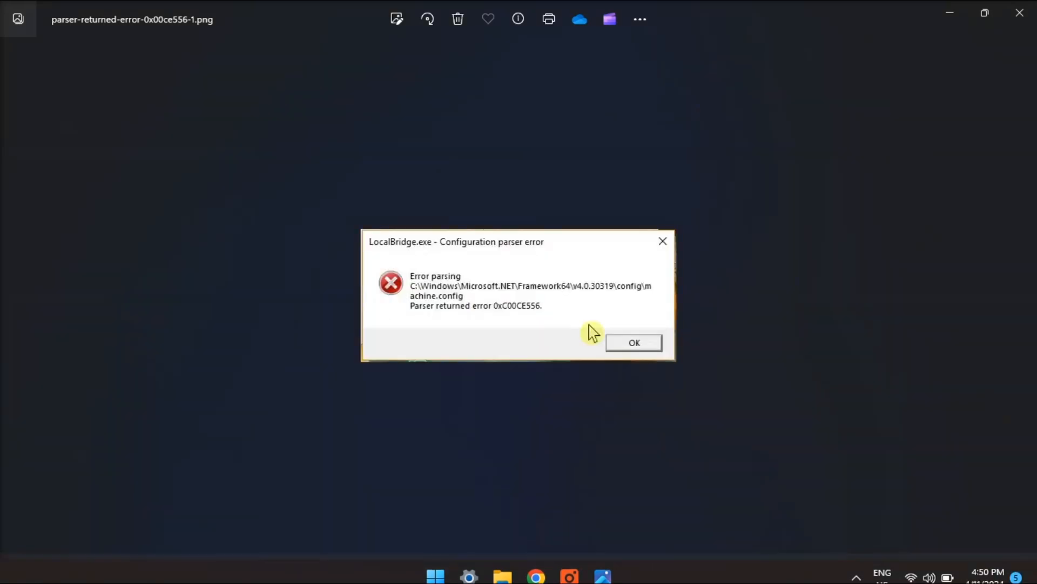
Step: Run 'sfc /scannow' in the admin Command Prompt, then bring up File Explorer
click(633, 342)
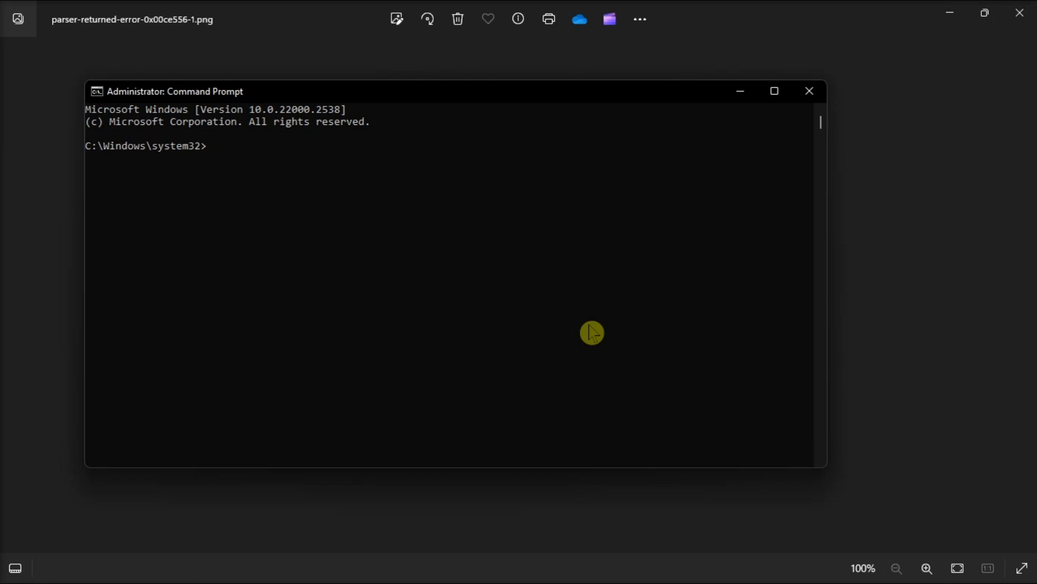
text(sfc /scannow)
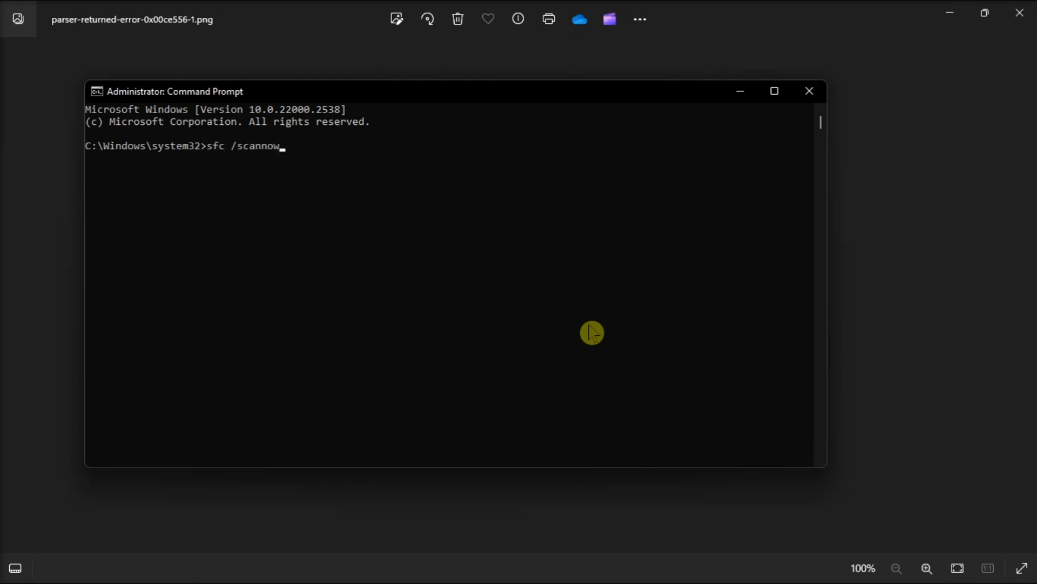
mouse_move(297, 177)
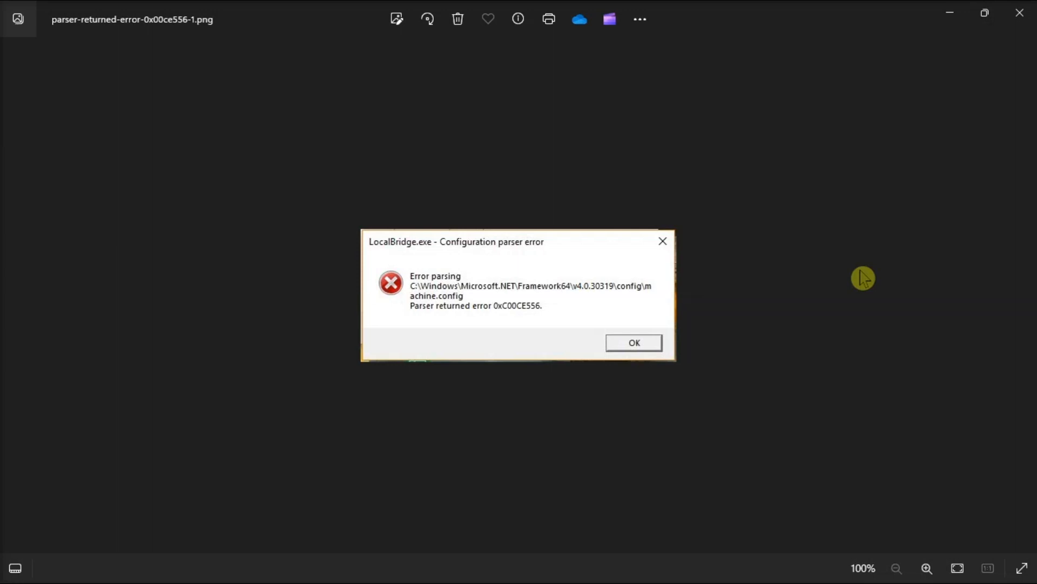
click(632, 342)
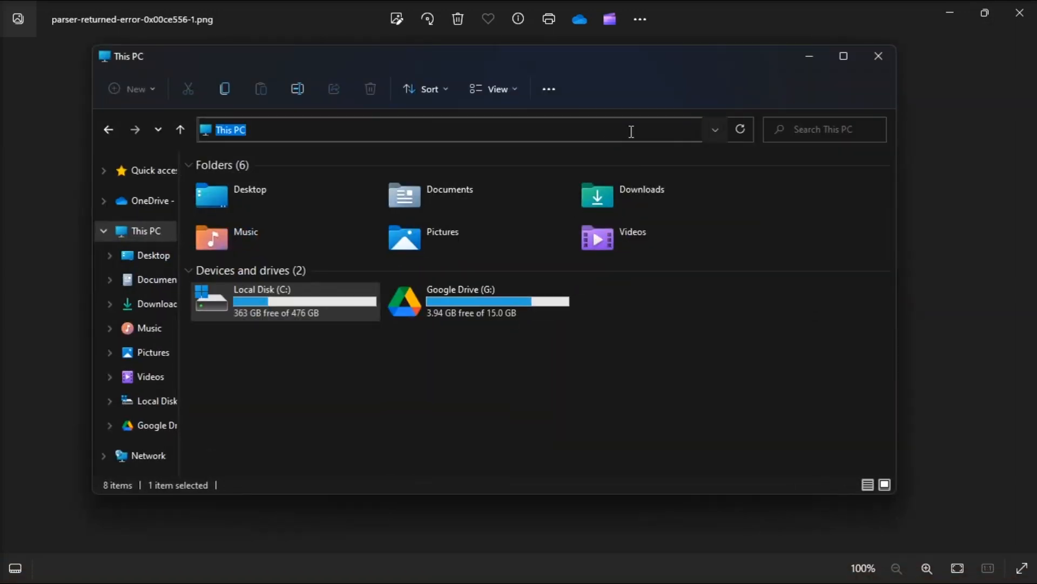
Step: In C:\Windows\Microsoft.NET\Framework64\v4.0.30319\Config, replace machine.config with renamed machine.config.default
text(C:\Windows\Microsoft.NET\Framework64\v4.0.30319\Config)
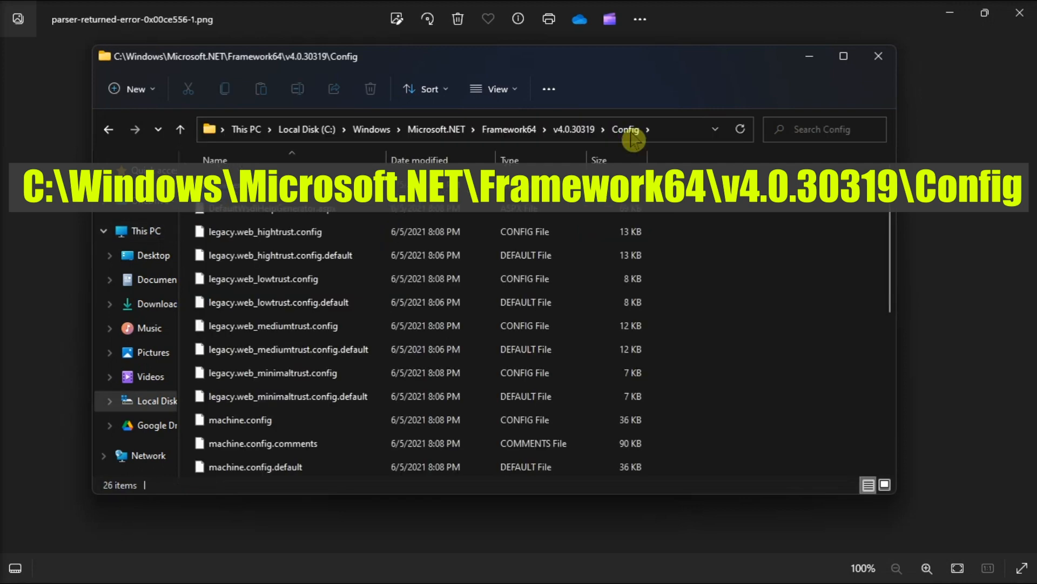
click(239, 419)
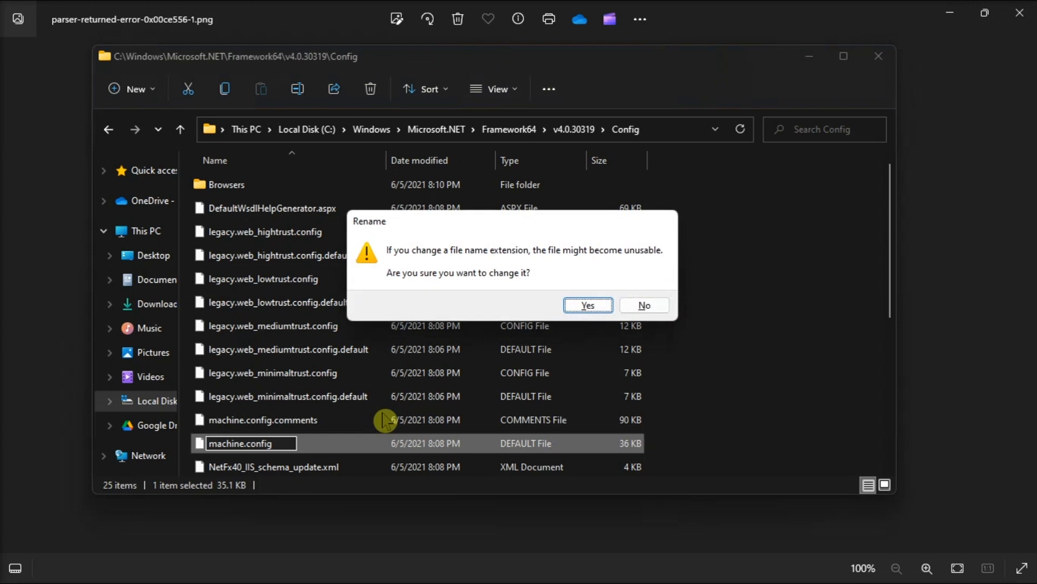
click(587, 305)
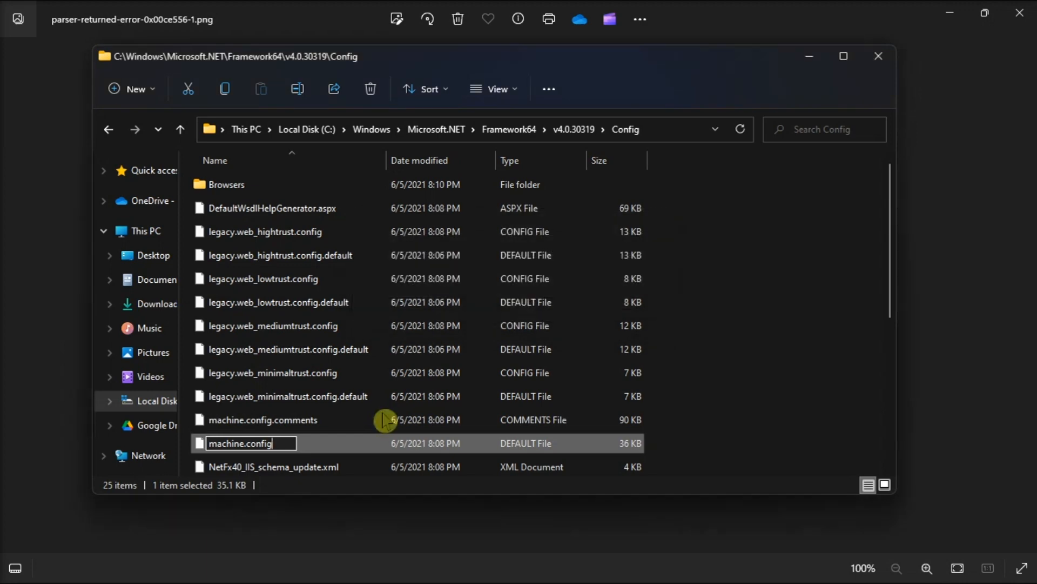
click(417, 565)
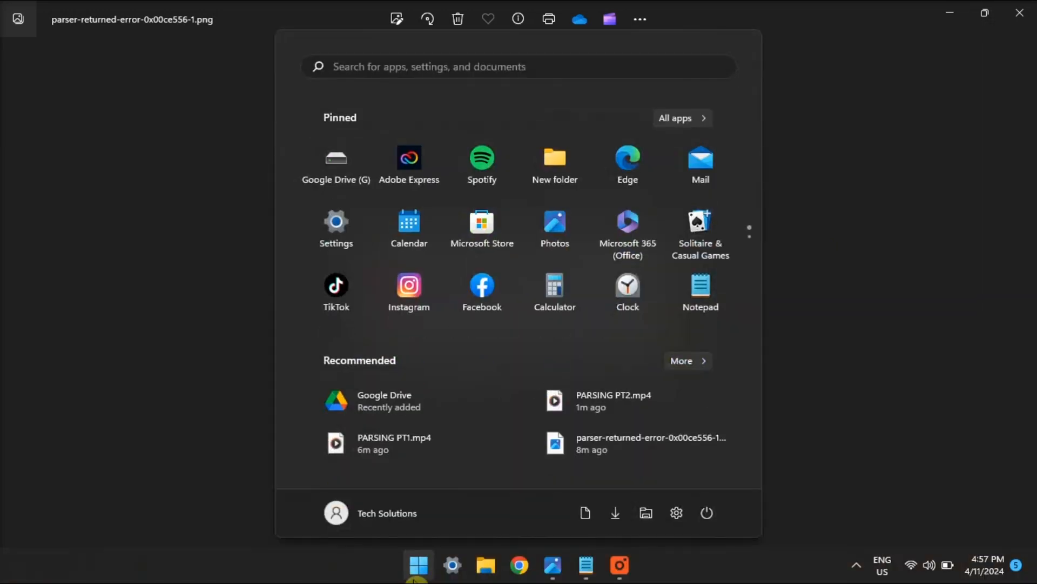
Step: Search Start for 'CONTROL PANEL' and go to Programs and Features
text(CONTROL PANEL)
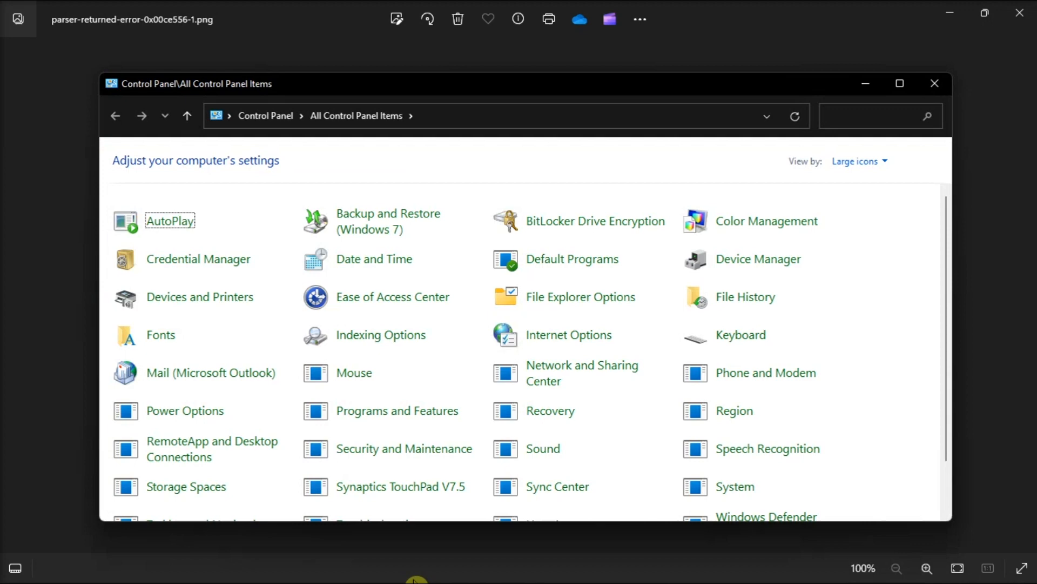
scroll(down, 3)
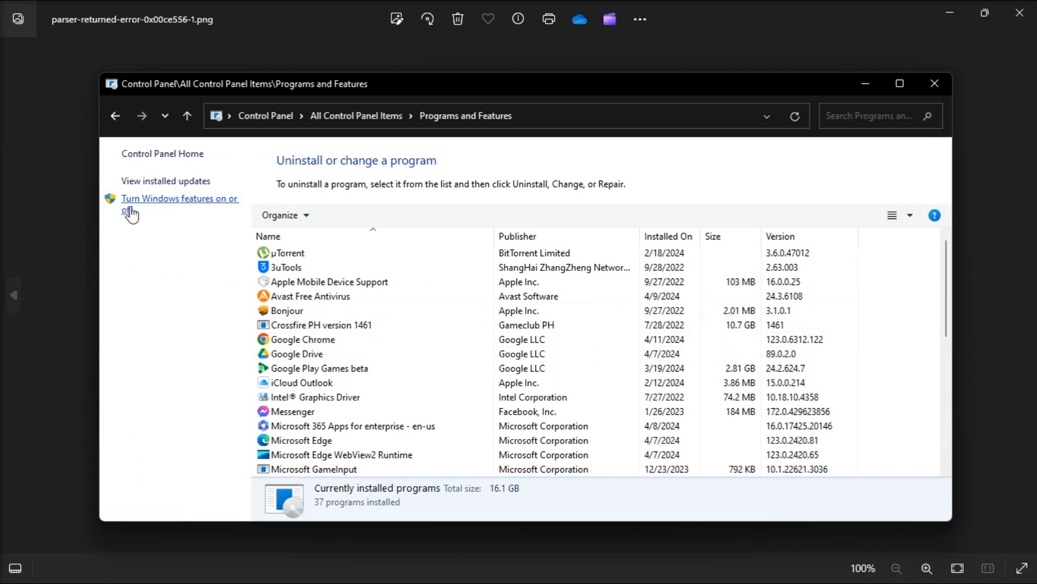
Step: In Windows Features, tick WCF HTTP and Non-HTTP Activation under .NET Framework 3.5 and apply
click(179, 198)
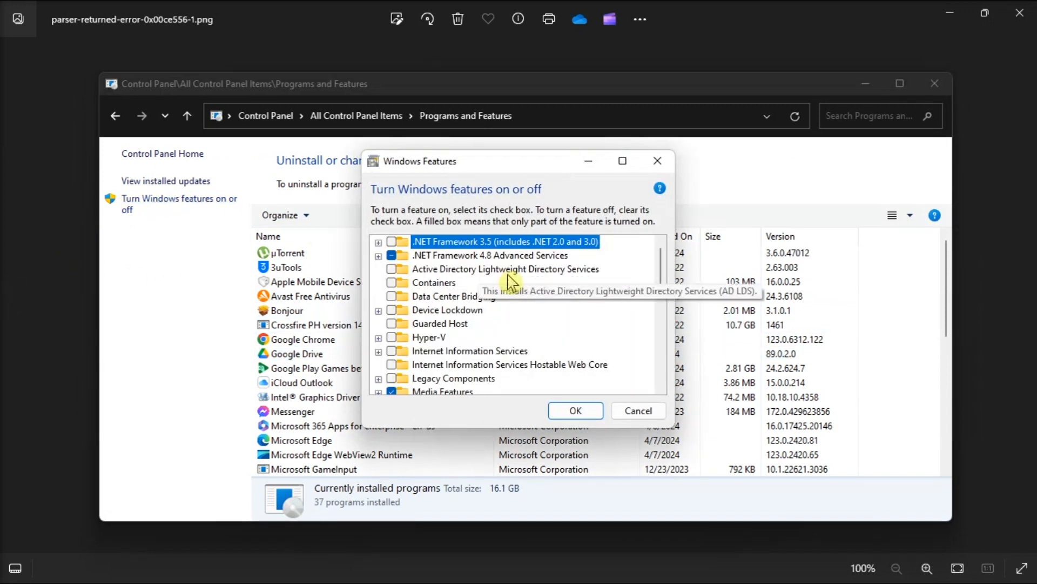
click(378, 241)
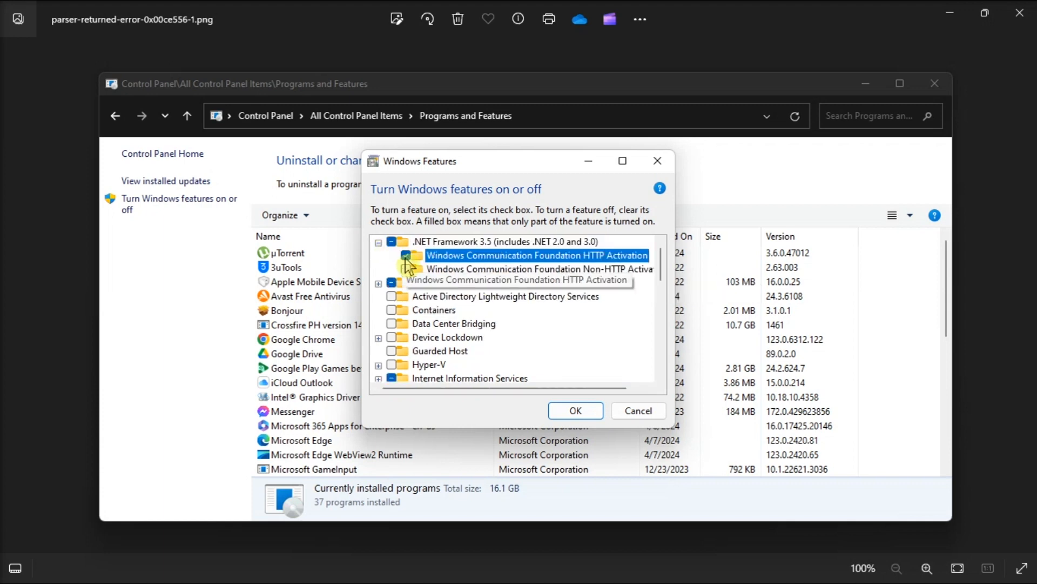
click(391, 255)
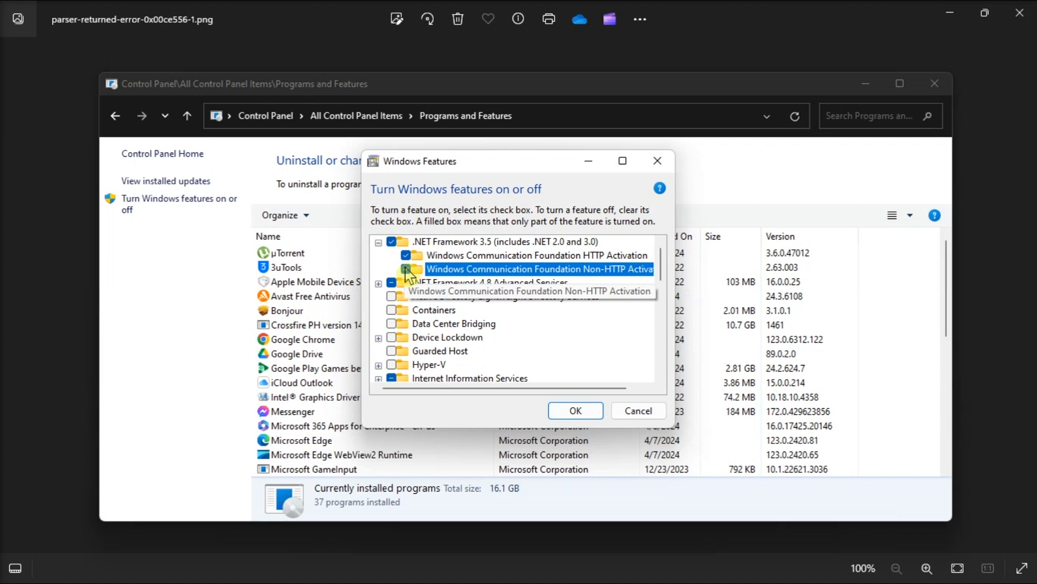
click(407, 269)
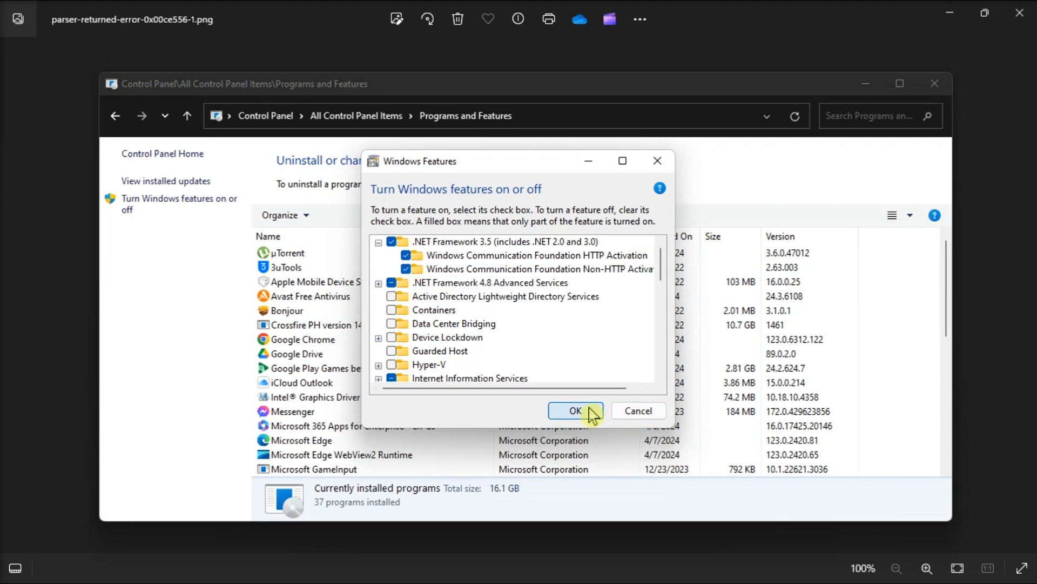
click(575, 410)
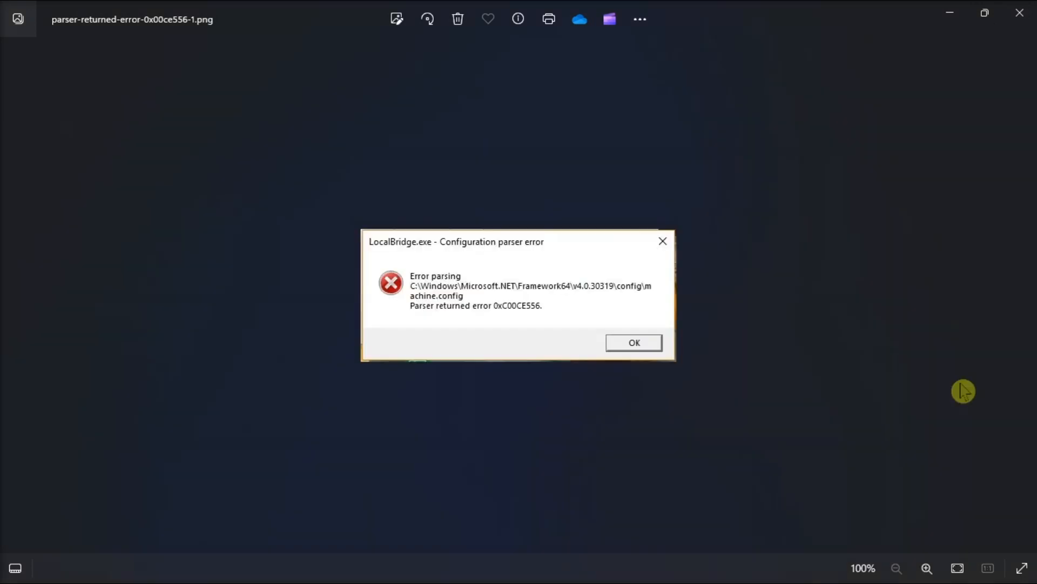
mouse_move(818, 307)
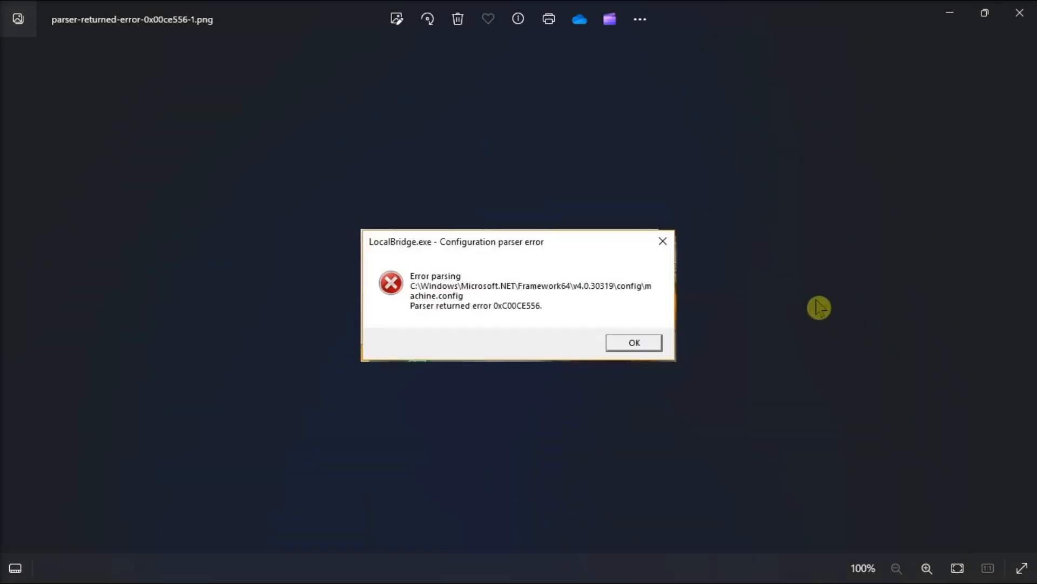